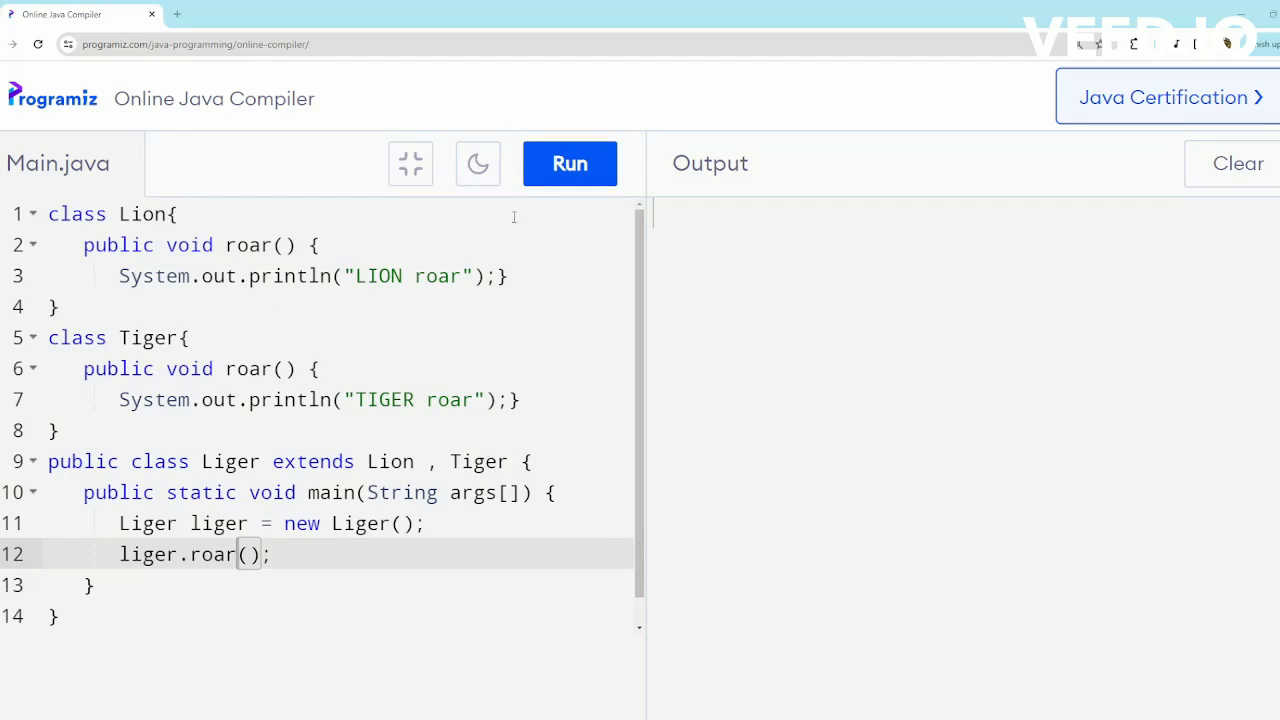
# Step: Run the Liger program that extends both the Lion and Tiger classes
pyautogui.click(569, 163)
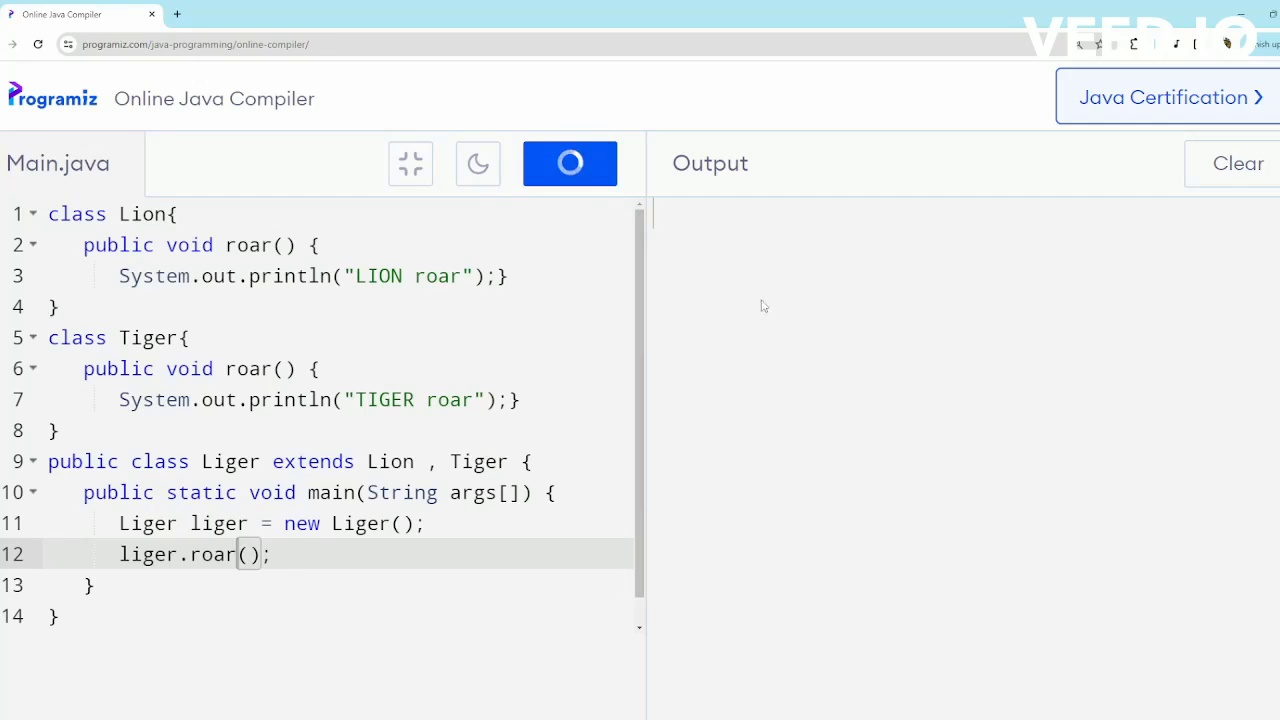
pyautogui.click(569, 163)
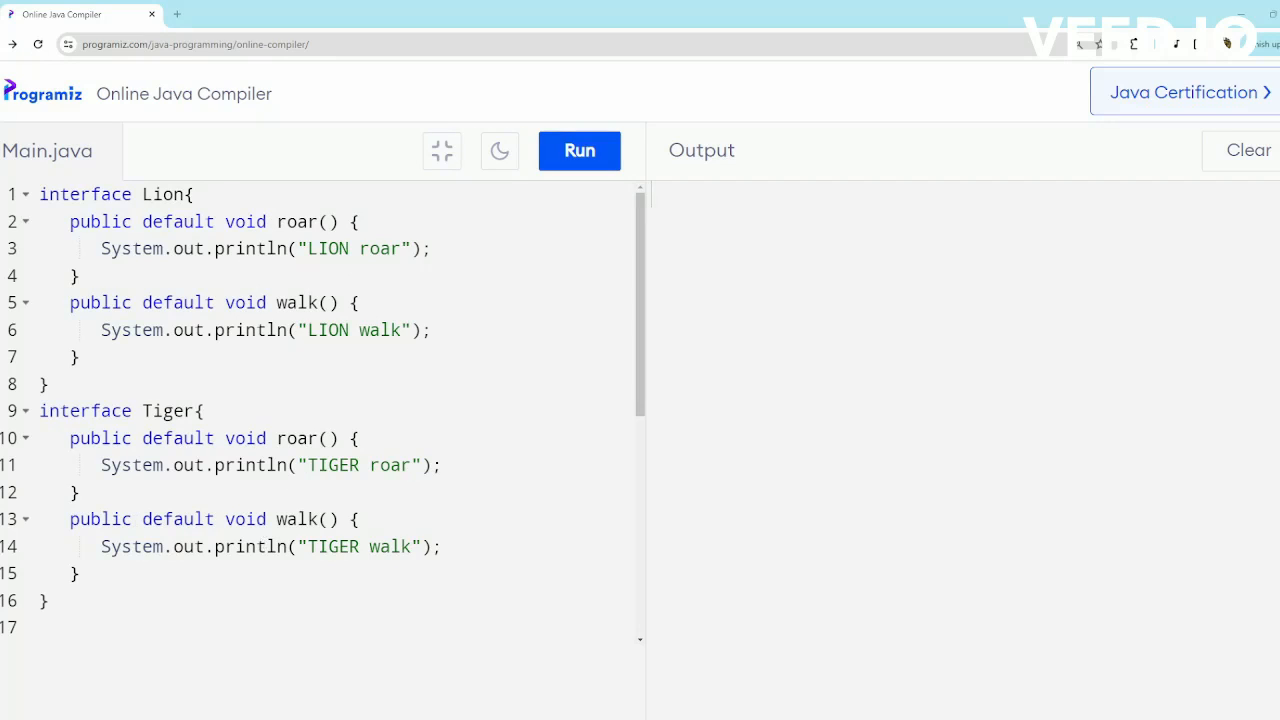
pyautogui.scroll(-3)
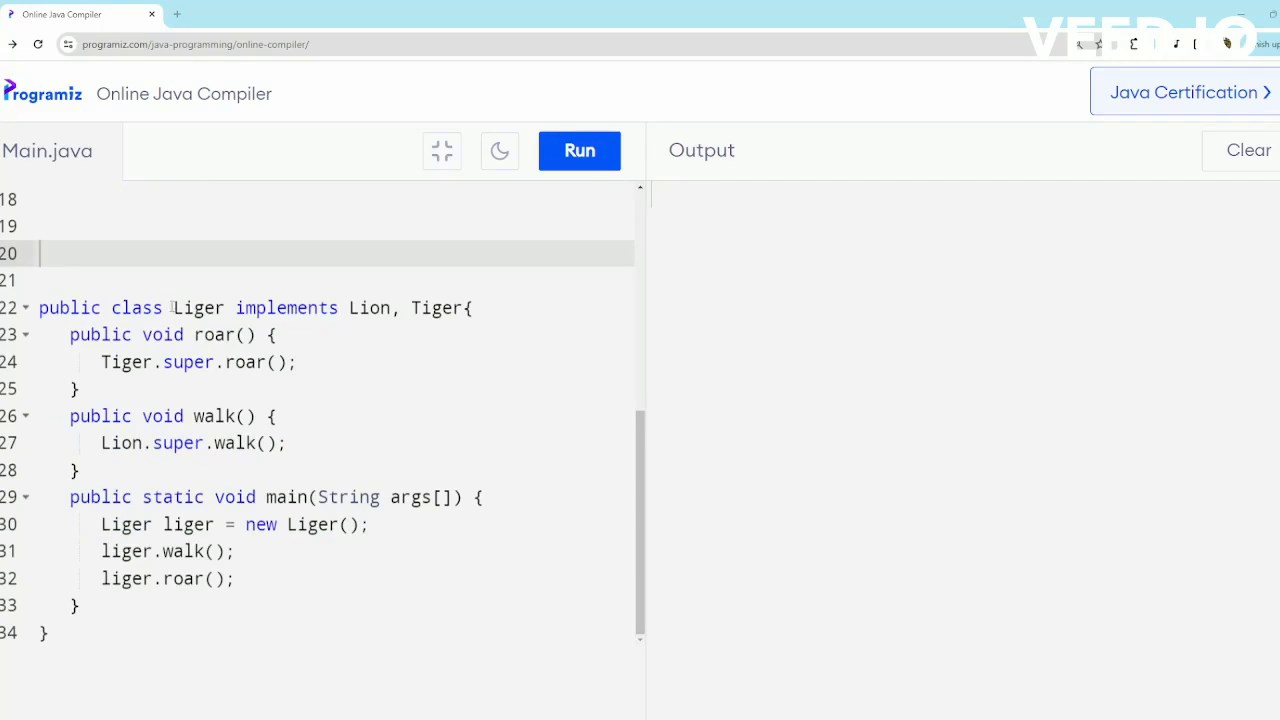
pyautogui.doubleClick(198, 307)
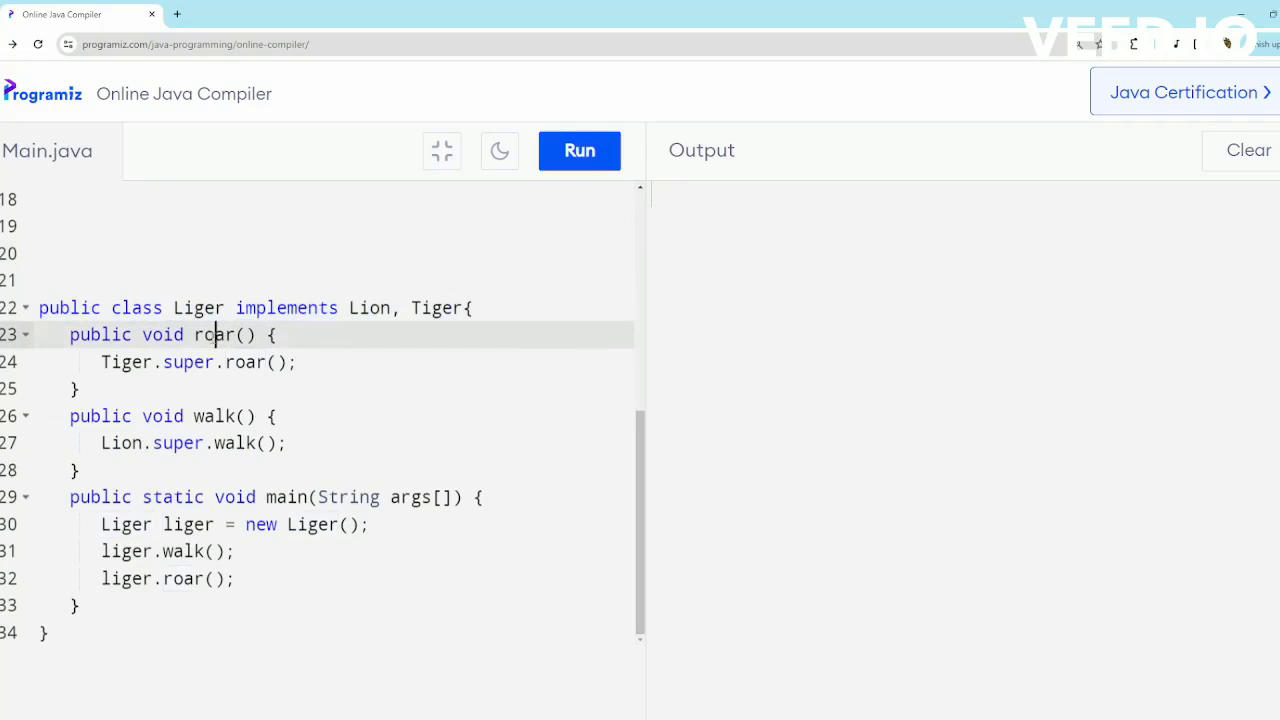
pyautogui.doubleClick(214, 416)
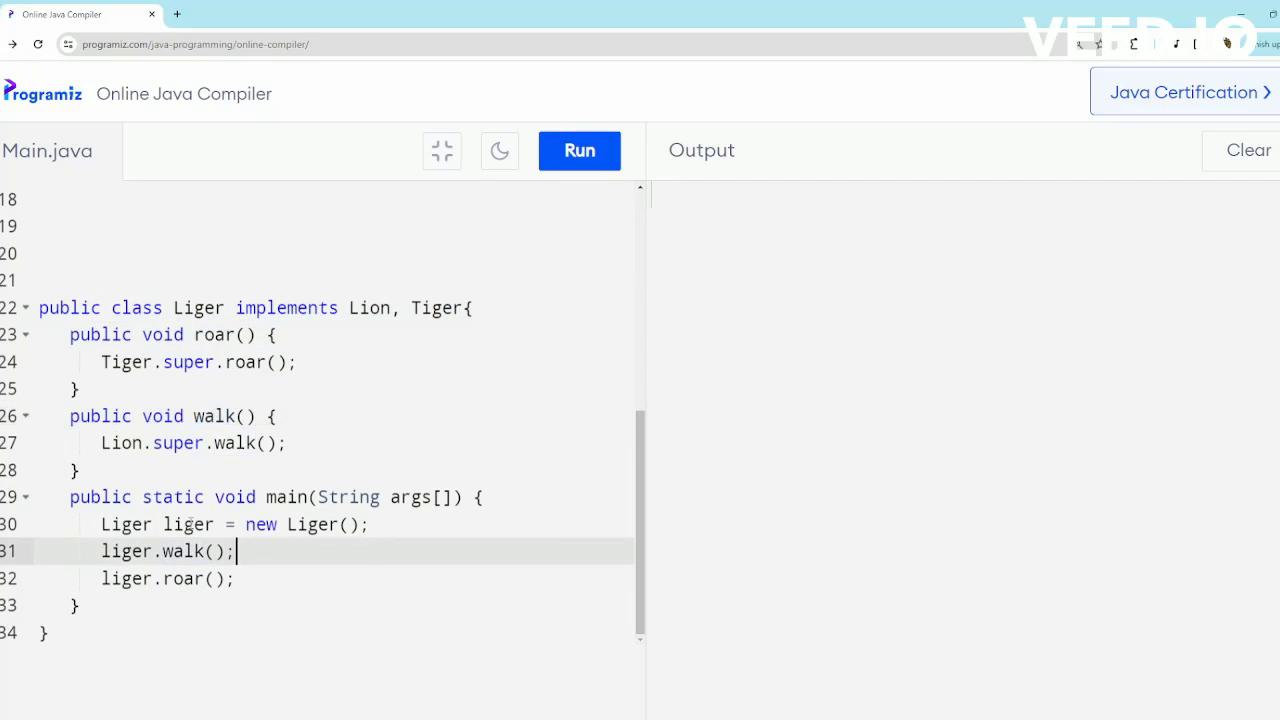
pyautogui.doubleClick(187, 524)
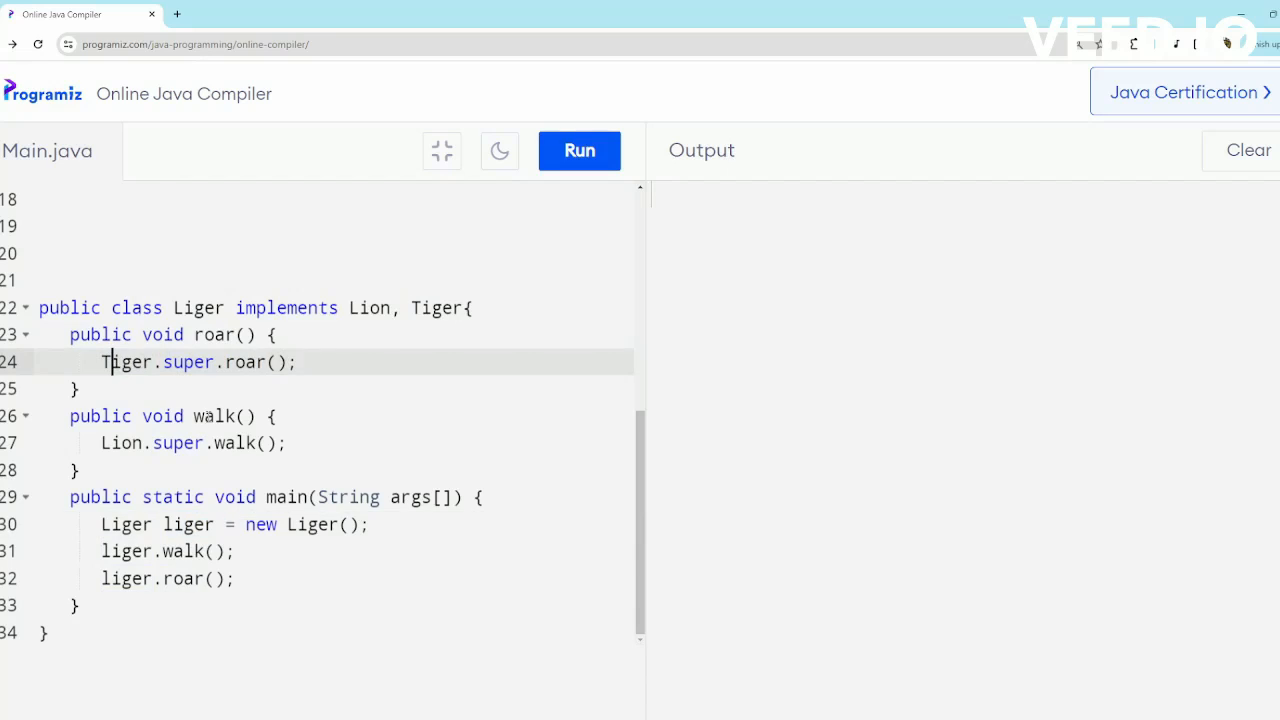
pyautogui.doubleClick(214, 416)
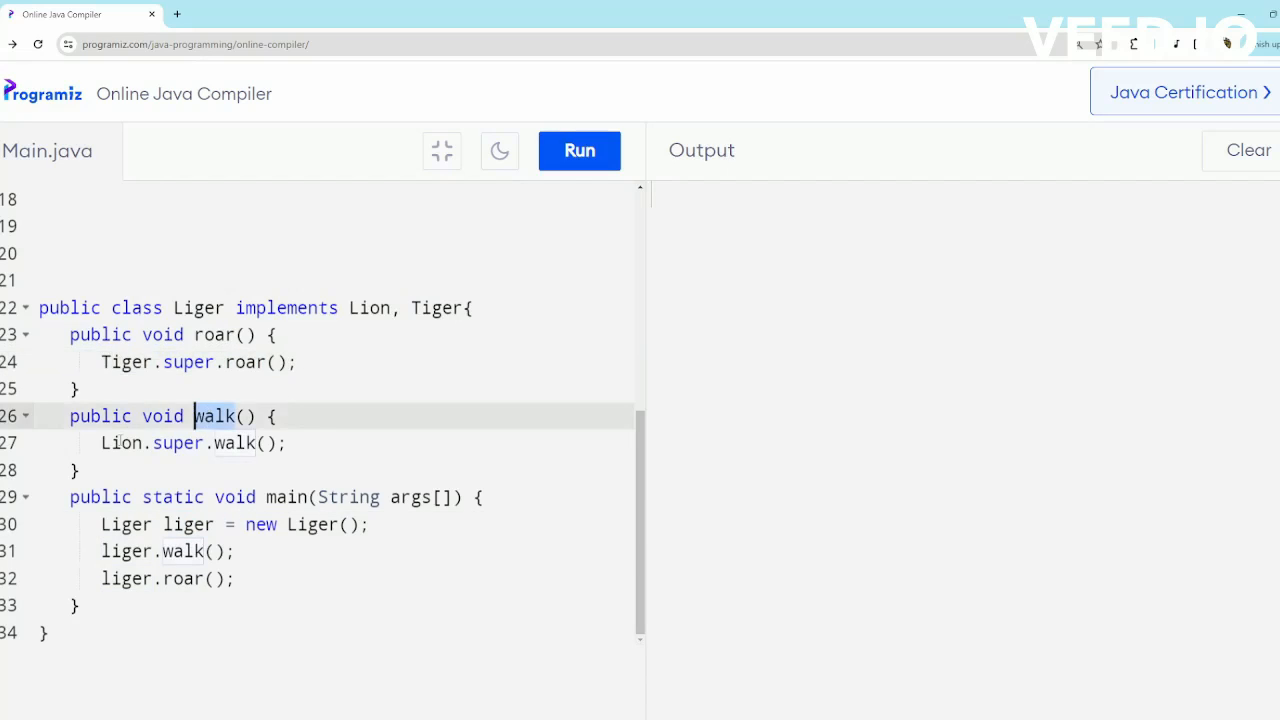
pyautogui.doubleClick(234, 443)
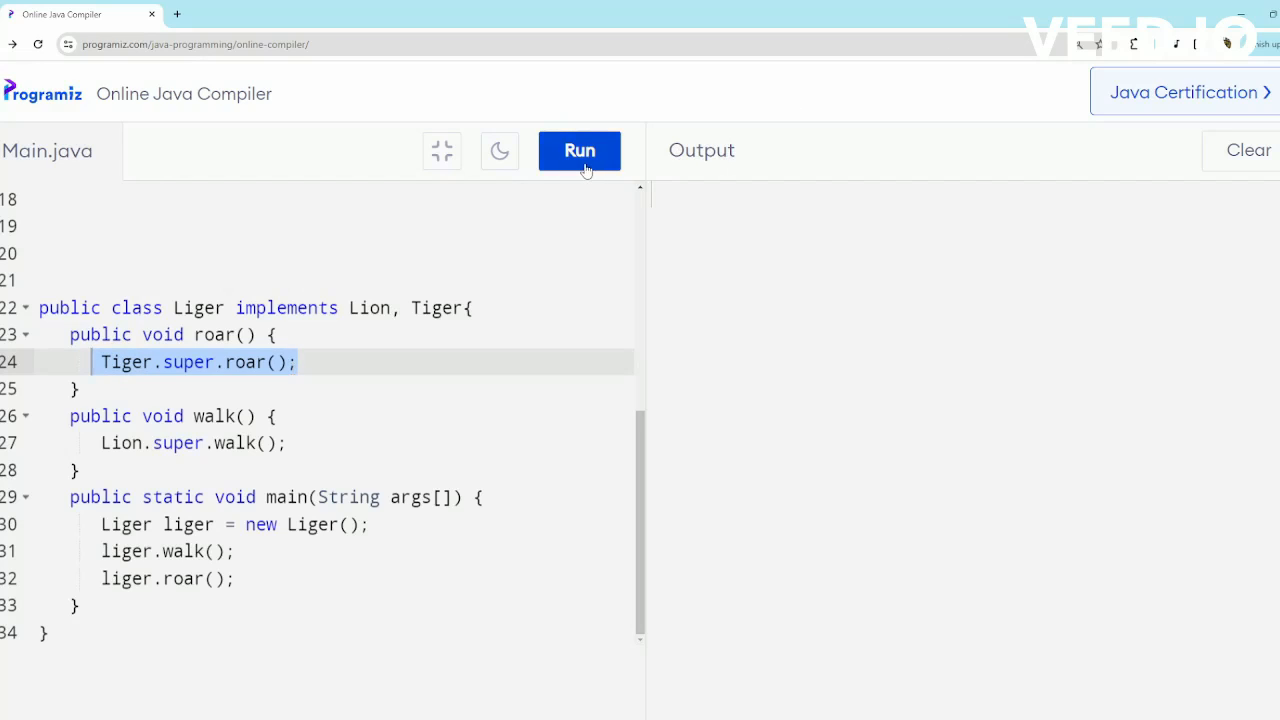
# Step: Run the interface-based Liger program, printing "LION walk" then "TIGER roar"
pyautogui.click(579, 150)
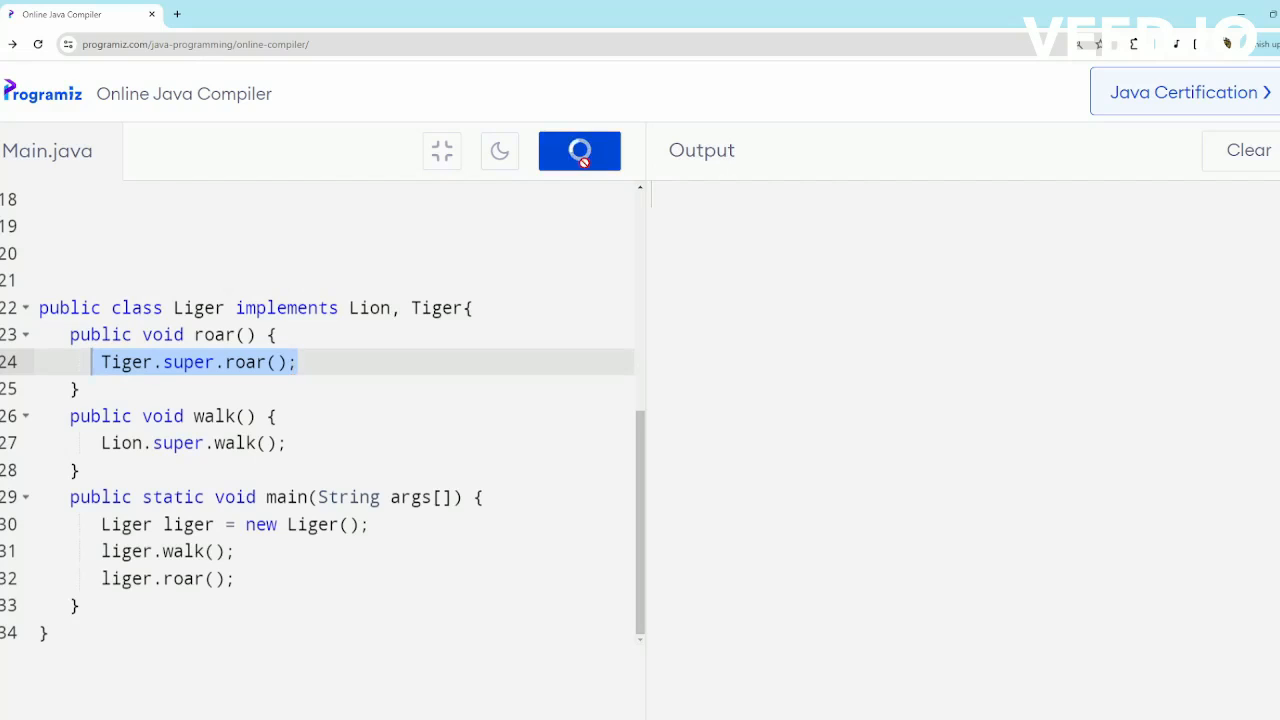
pyautogui.click(579, 150)
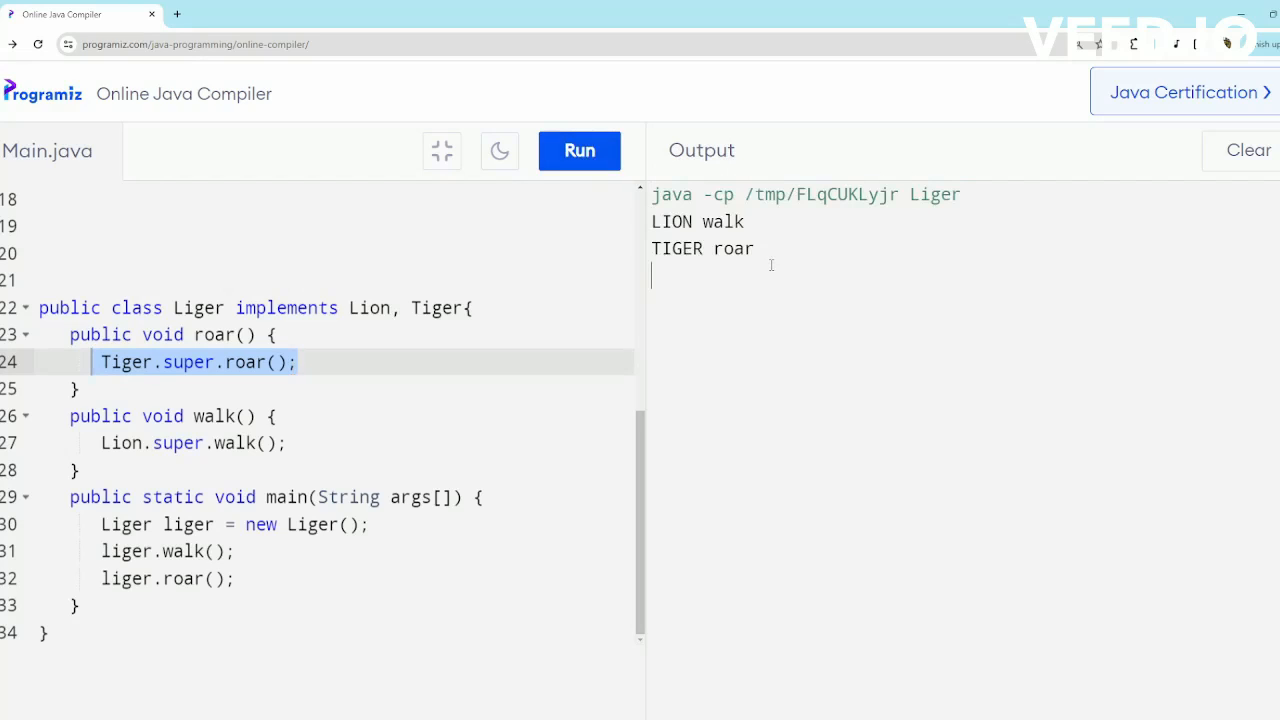
pyautogui.moveTo(595, 308)
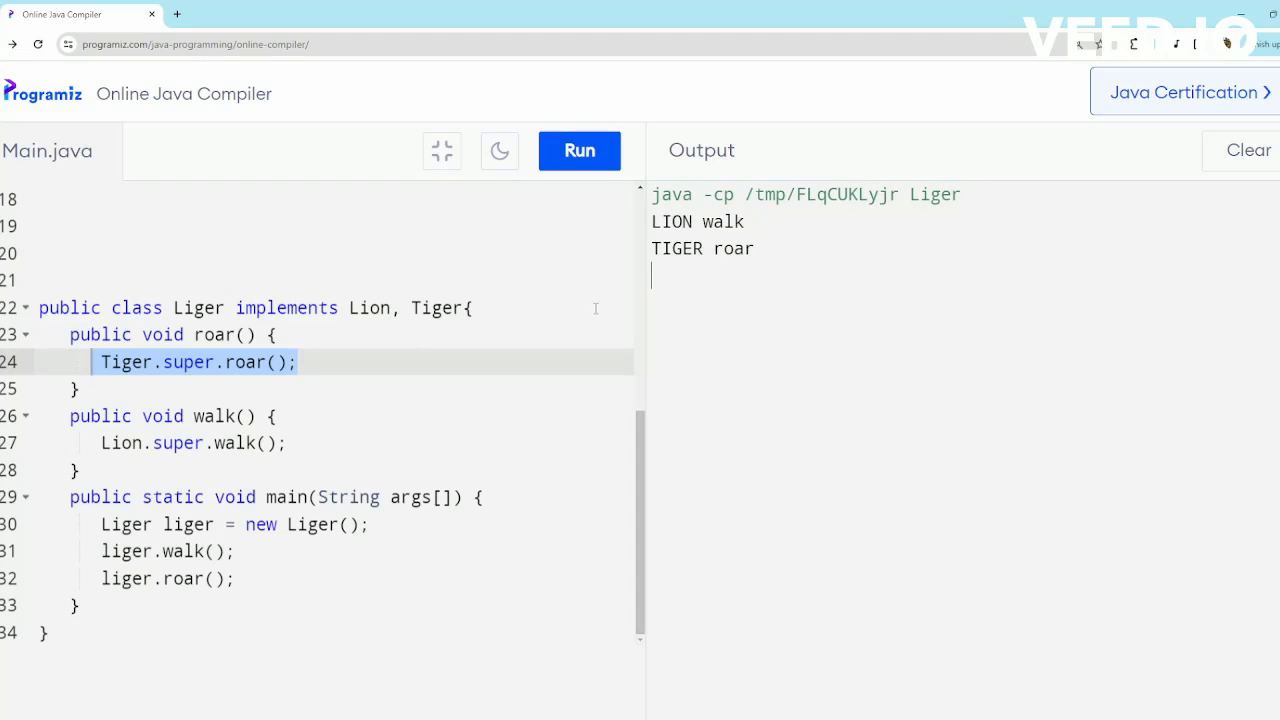